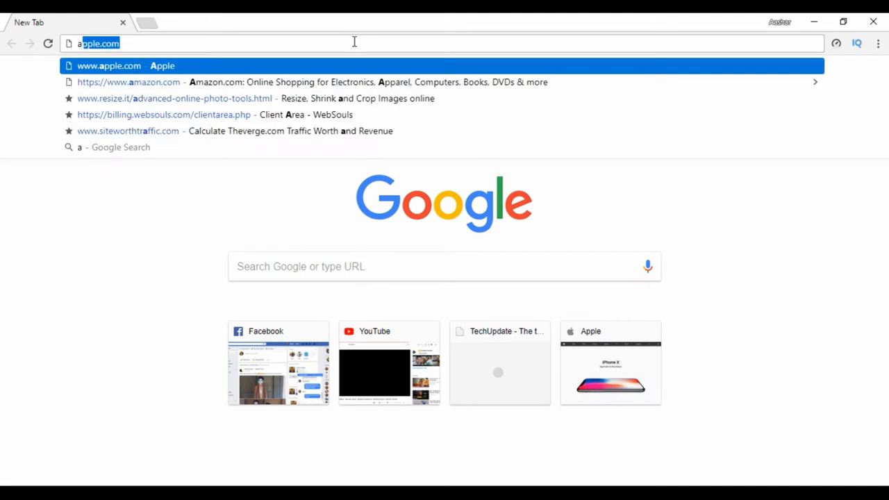
Navigate to apple.com so the Apple homepage loads with its HomePod promotion.
type("ps://www.apple.com")
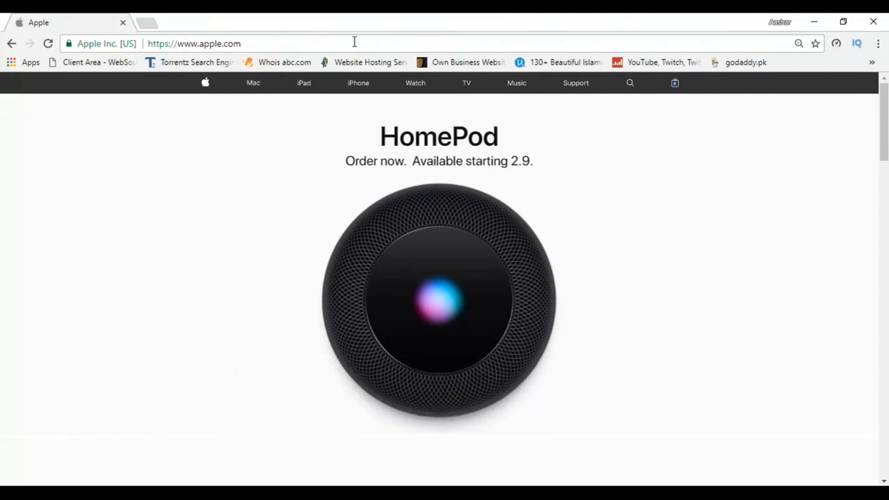
Browse the HomePod product page's design and internals sections, enlarging the page with Ctrl+Plus for reading.
scroll("down", 3)
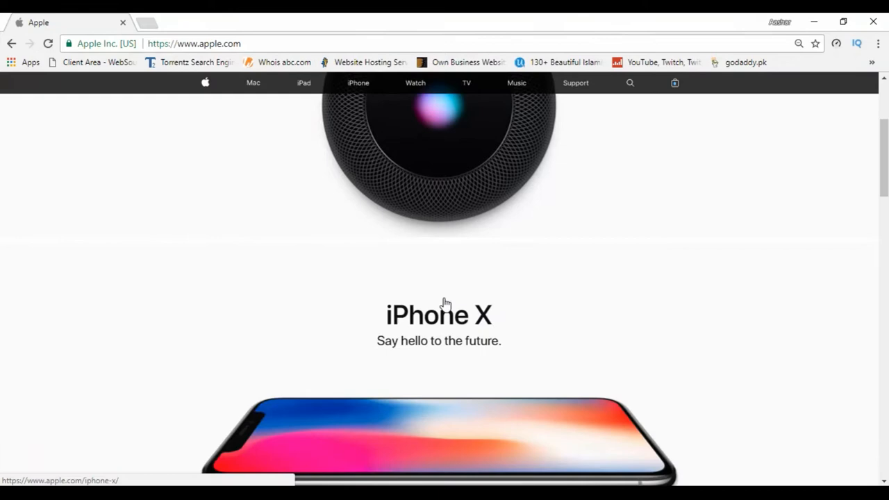
scroll("up", 3)
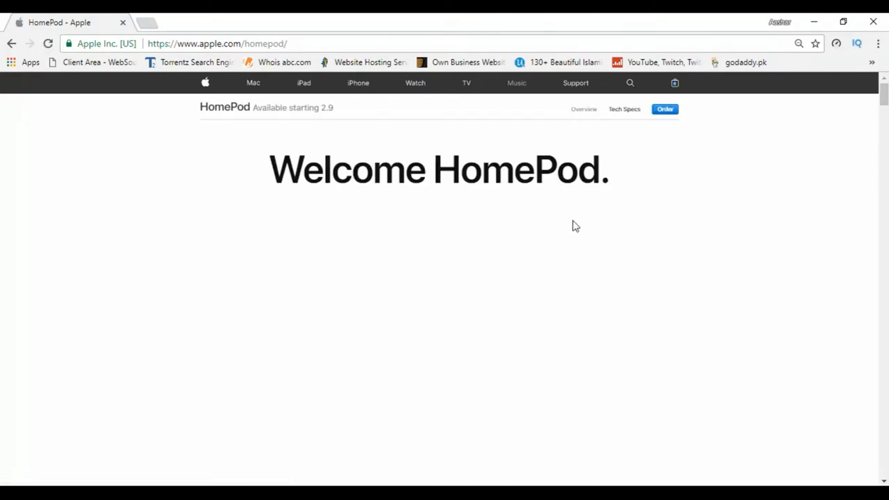
mouse_move(650, 225)
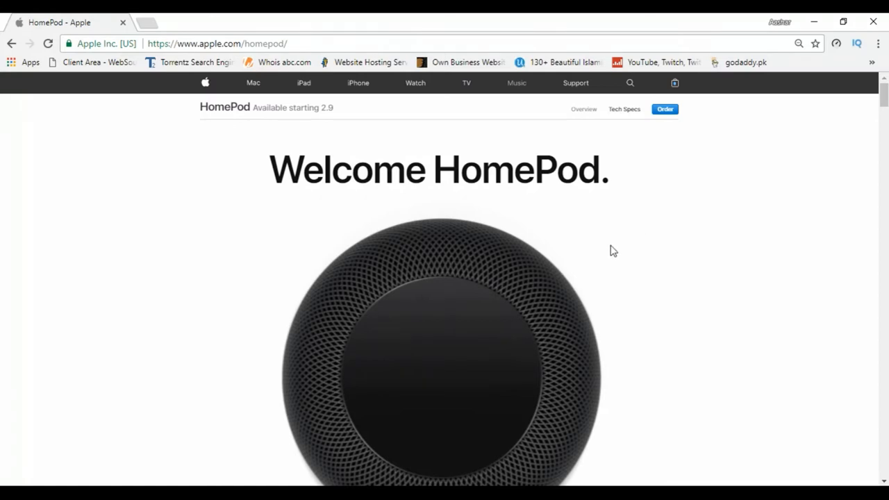
scroll("down", 3)
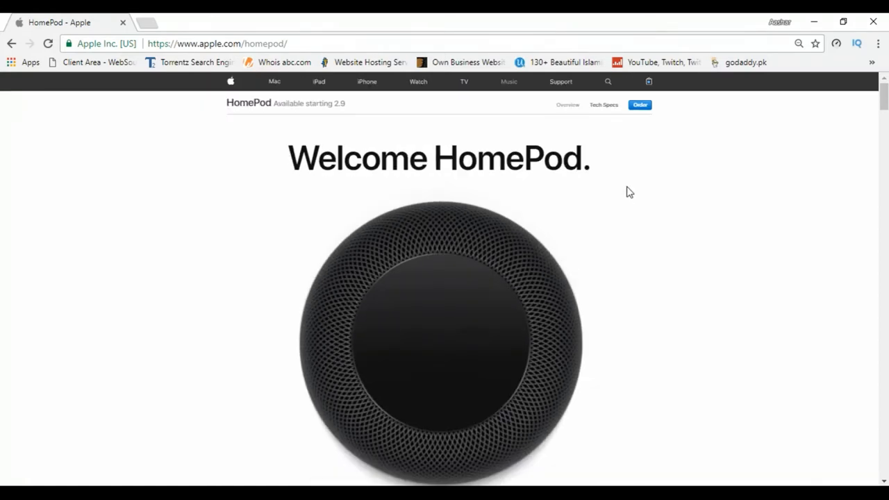
scroll("down", 3)
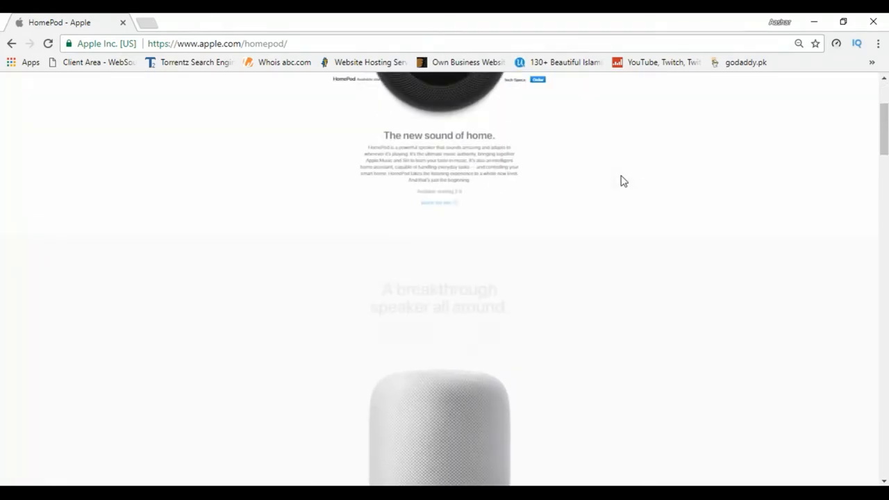
scroll("up", 3)
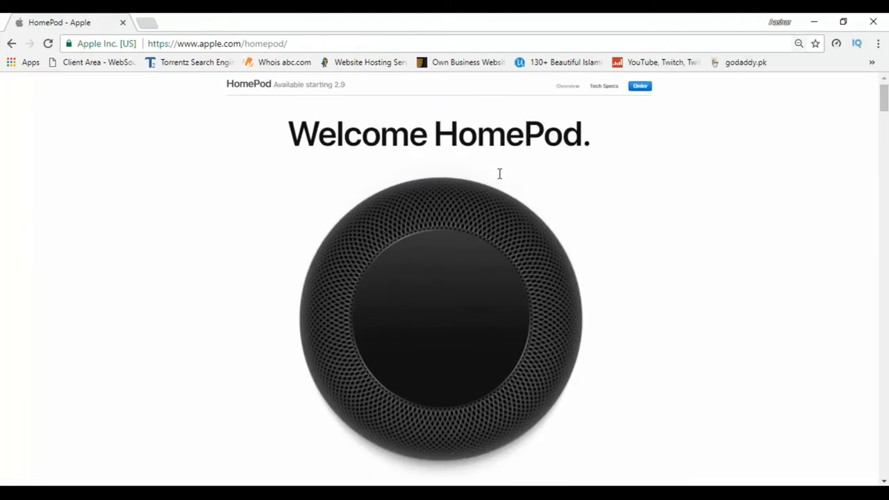
scroll("down", 3)
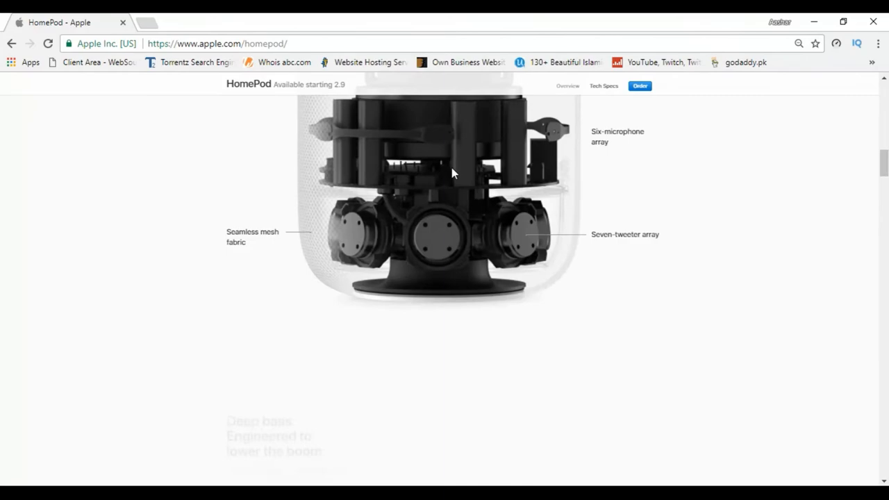
key("ctrl+plus")
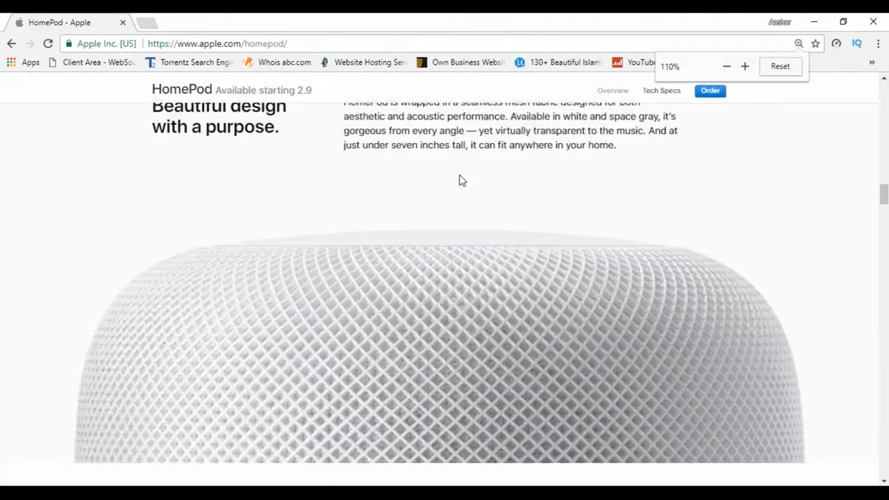
scroll("down", 3)
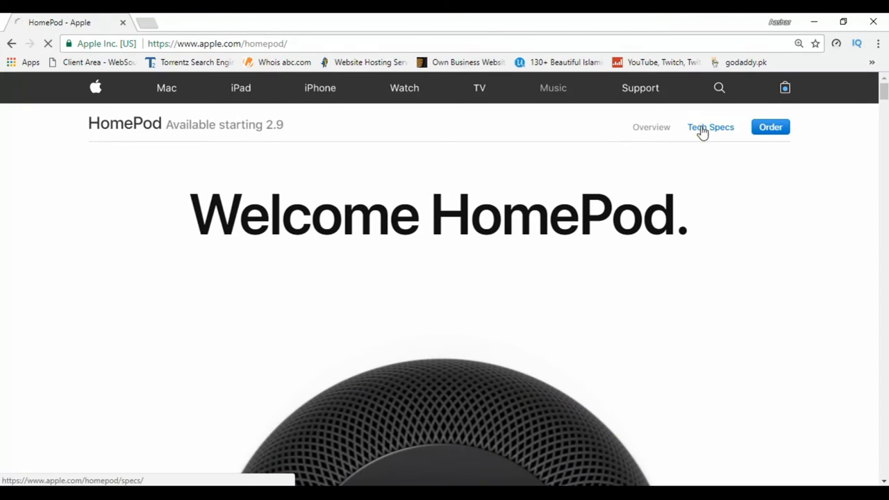
Read through HomePod's Tech Specs — size, weight, colours, compatibility — then start an order.
left_click(710, 128)
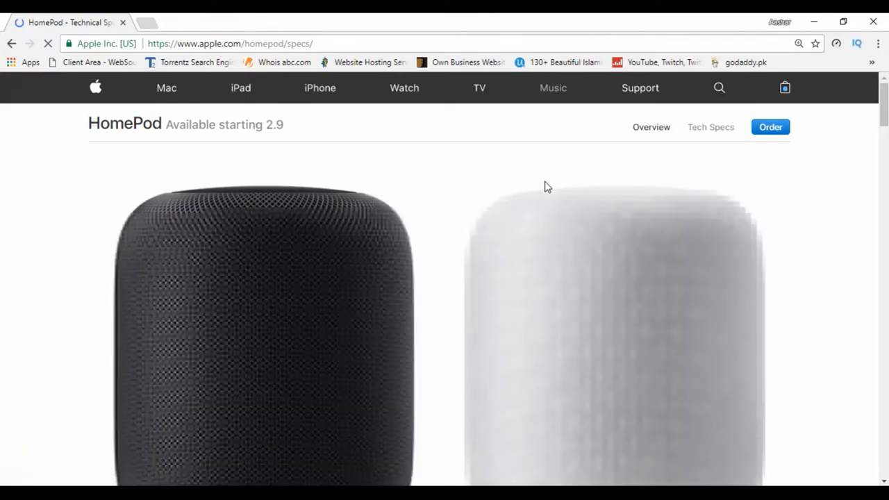
scroll("down", 3)
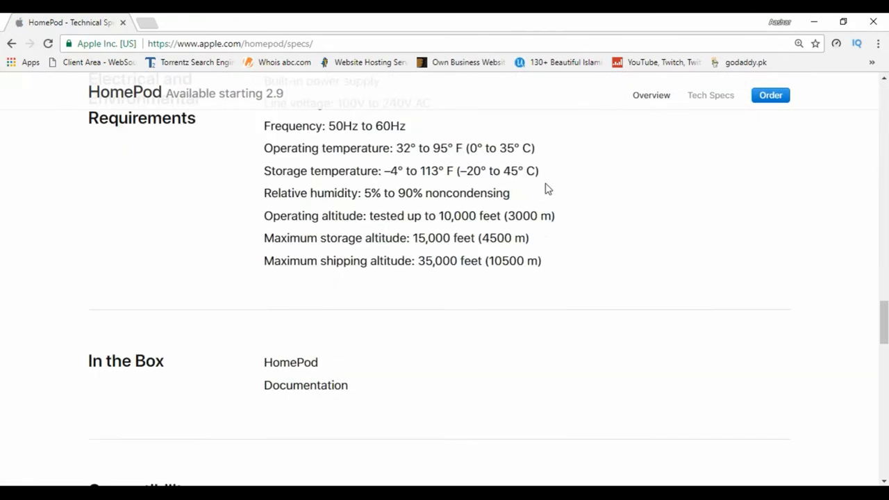
scroll("down", 3)
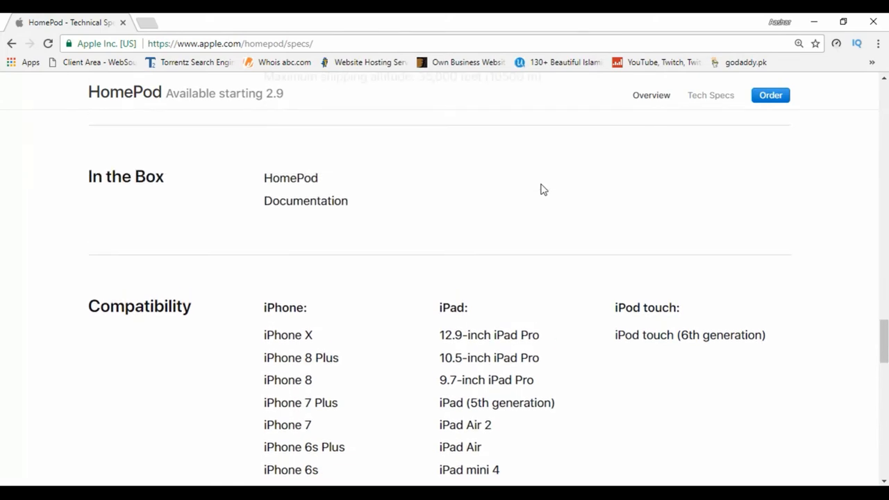
scroll("up", 3)
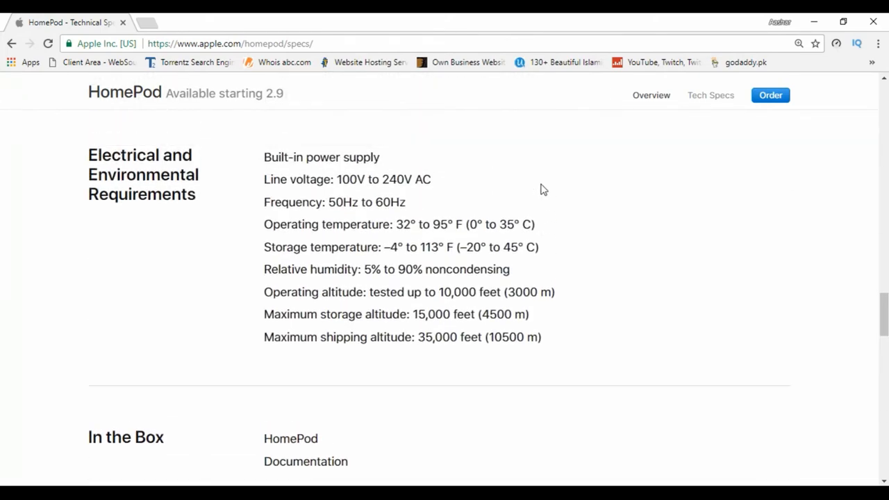
scroll("down", 3)
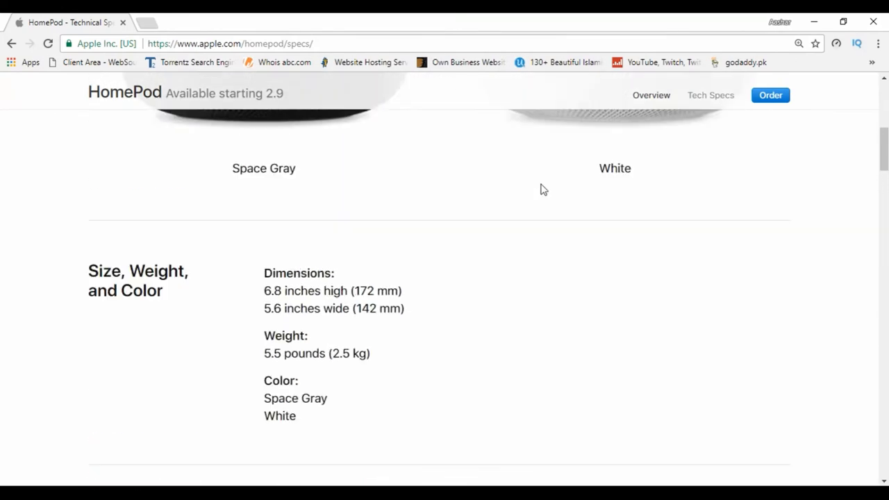
scroll("up", 3)
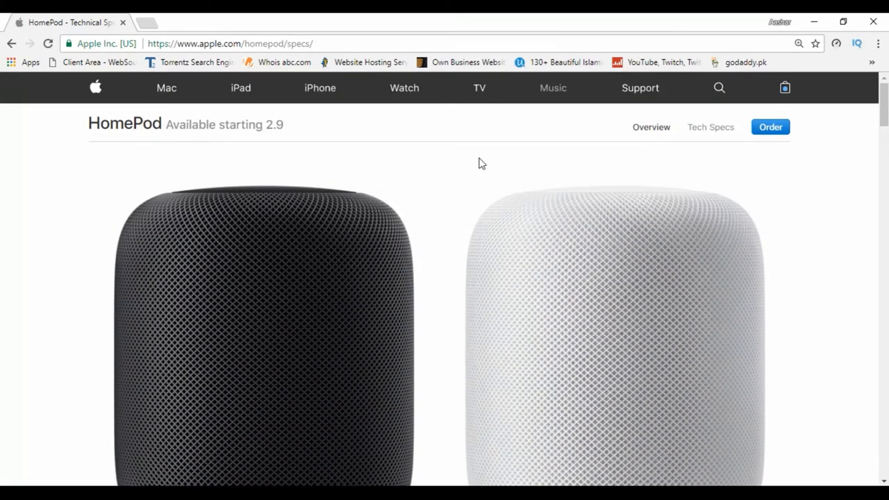
mouse_move(747, 120)
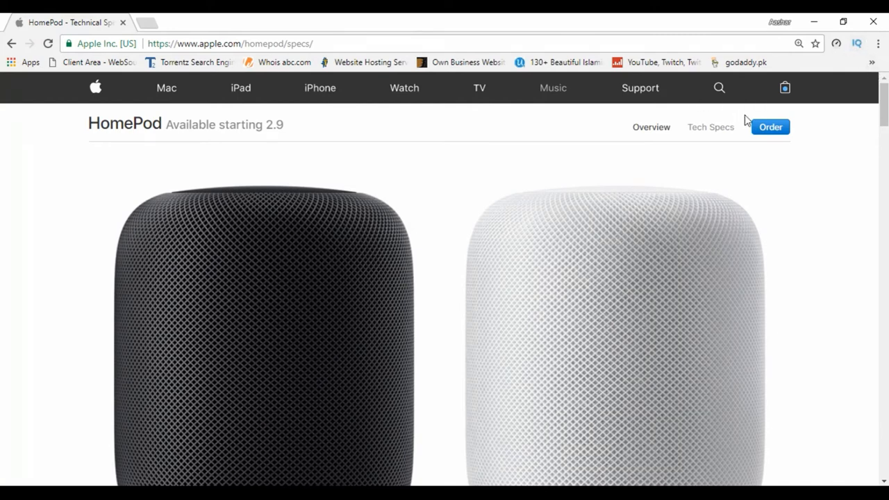
left_click(770, 127)
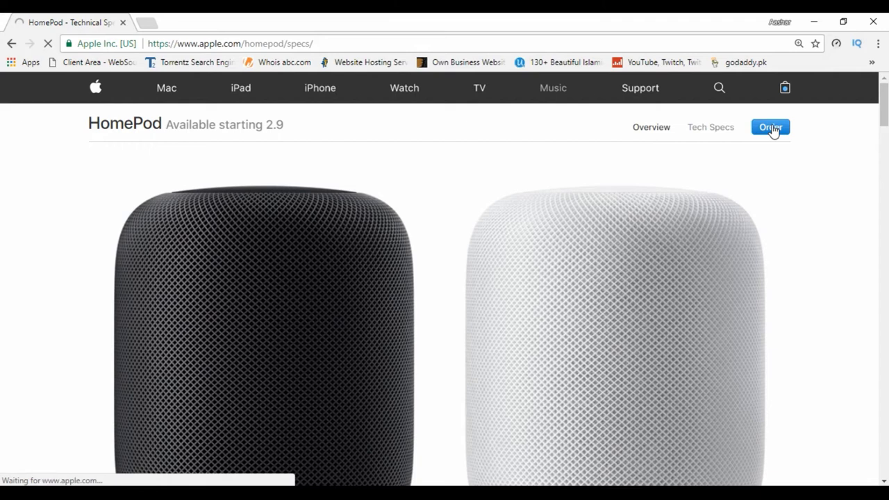
On the Buy HomePod page, select Space Gray as the colour at $349.
left_click(769, 127)
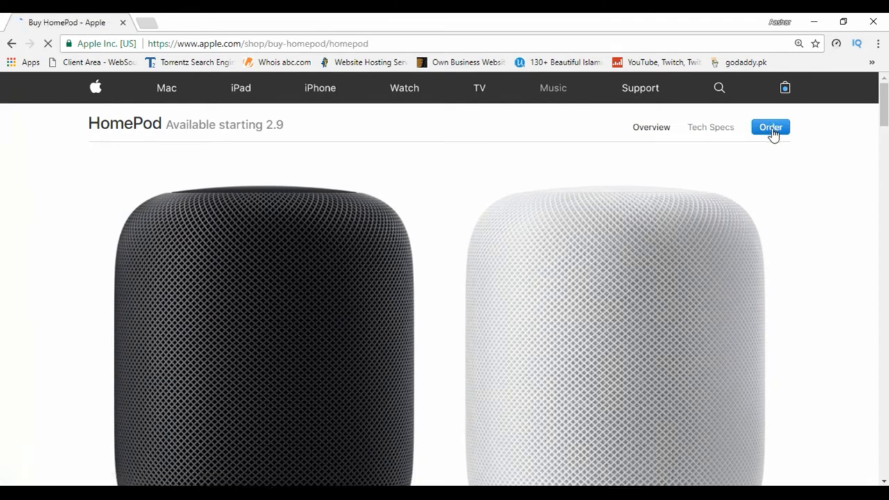
left_click(770, 128)
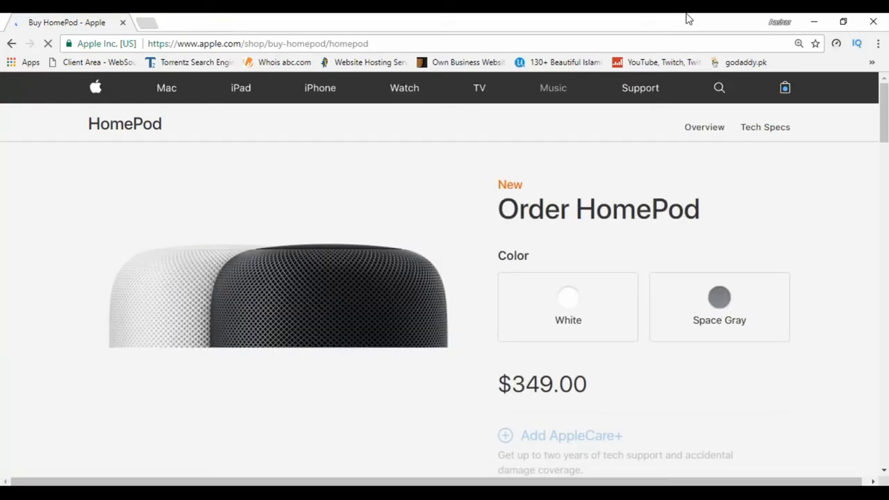
scroll("down", 3)
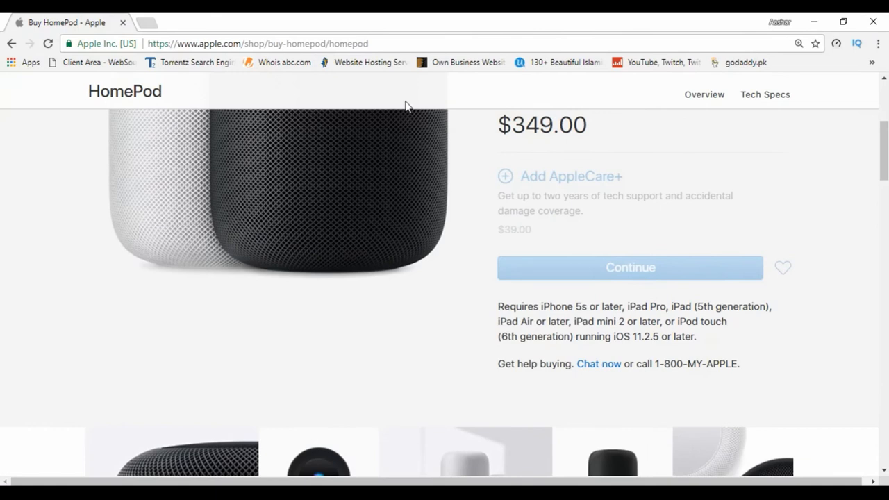
mouse_move(539, 261)
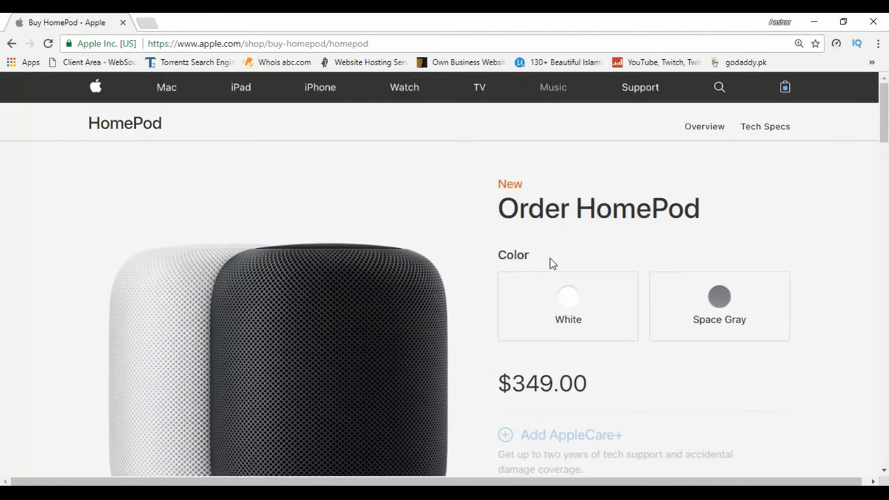
left_click(719, 307)
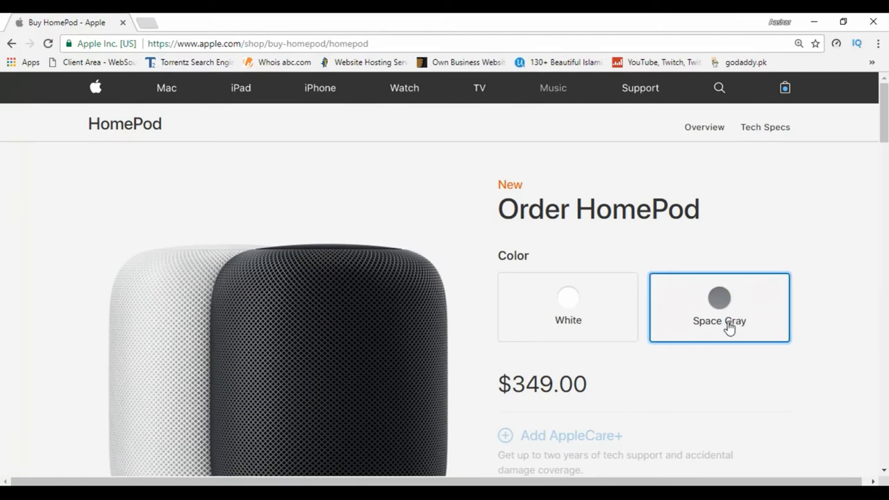
left_click(720, 308)
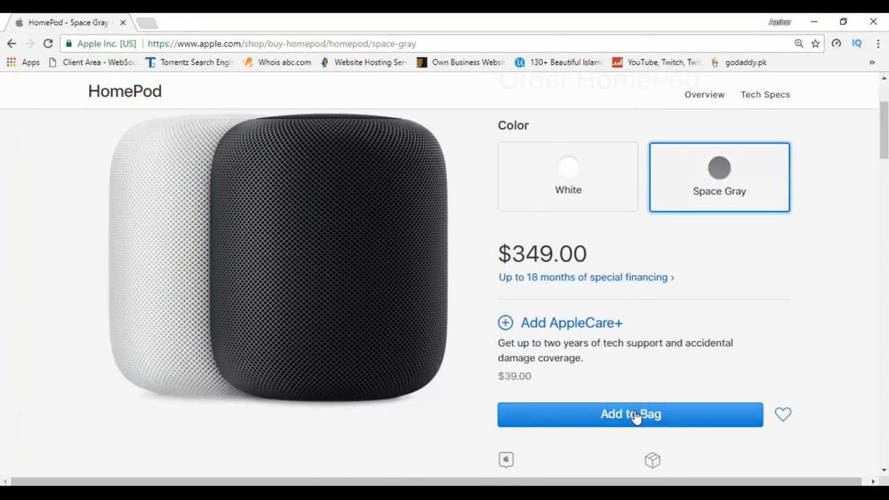
Add the Space Gray HomePod to the bag, set quantity 2 for $698, and check out.
left_click(631, 414)
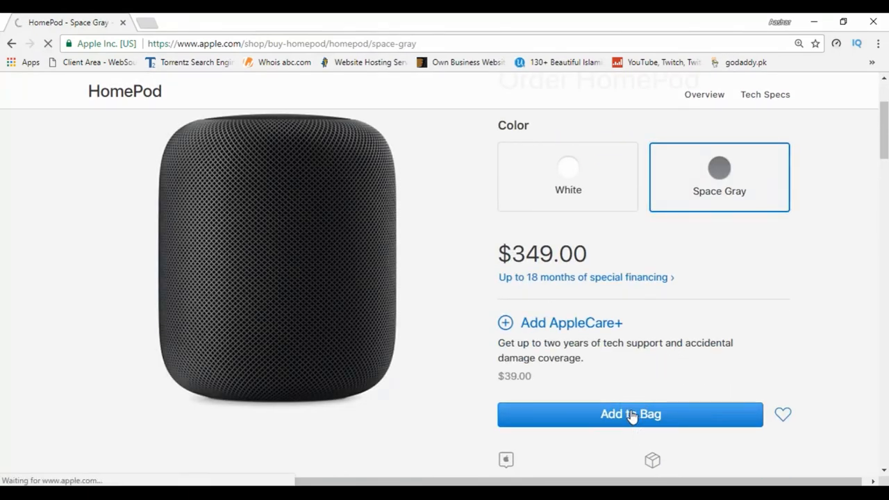
left_click(630, 414)
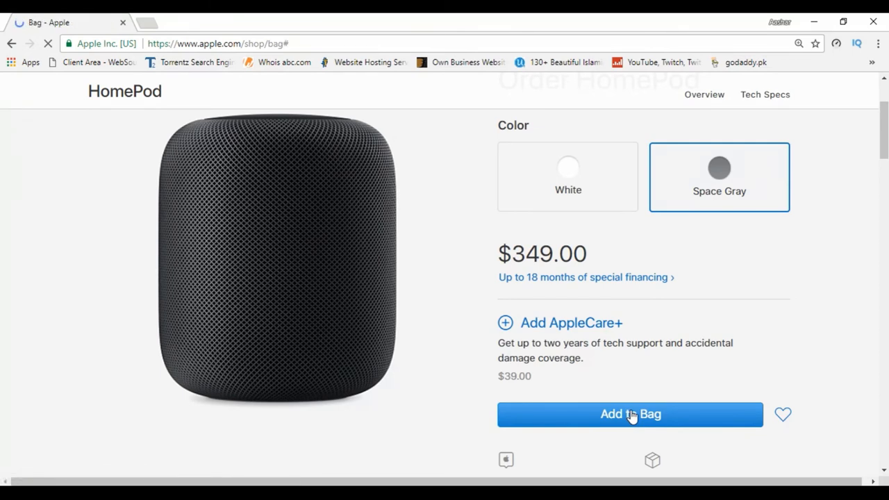
left_click(631, 414)
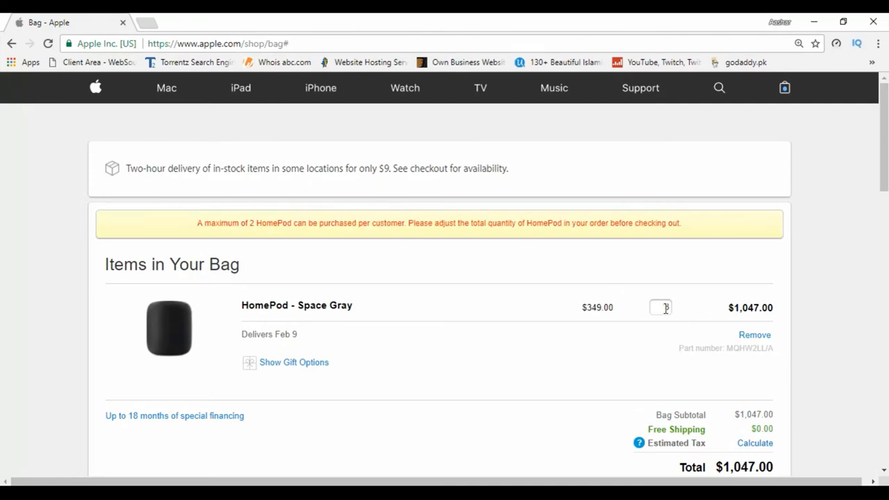
type("2")
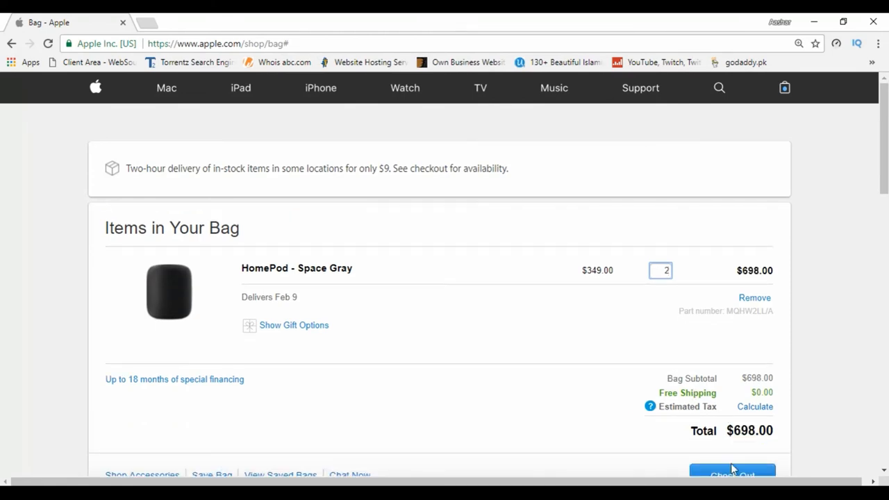
left_click(730, 475)
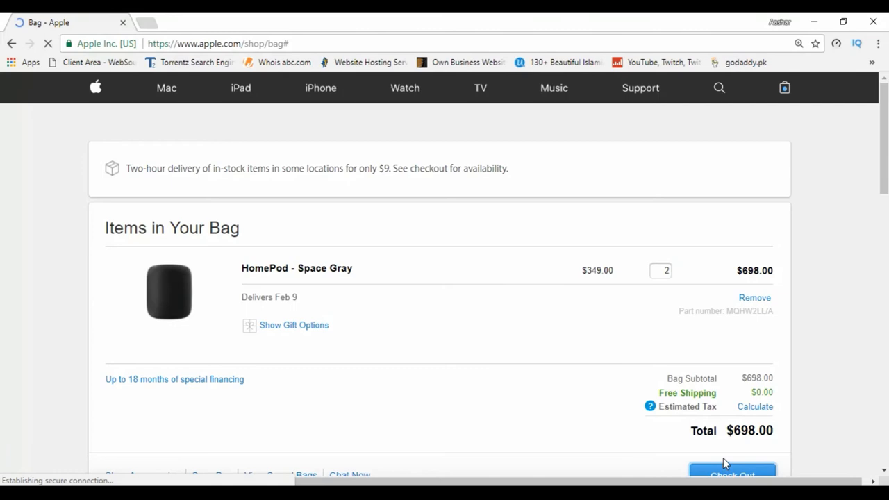
left_click(731, 475)
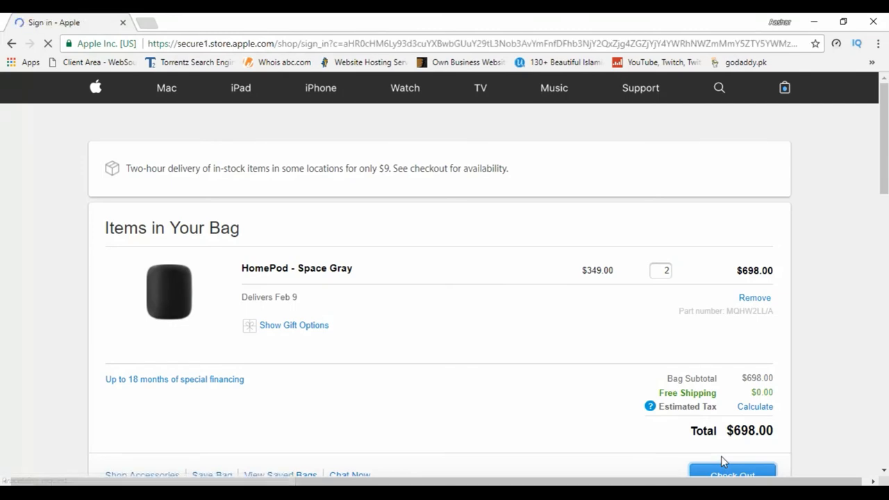
Continue as Guest and confirm the free Feb 9 delivery to reach the shipping address step.
left_click(731, 474)
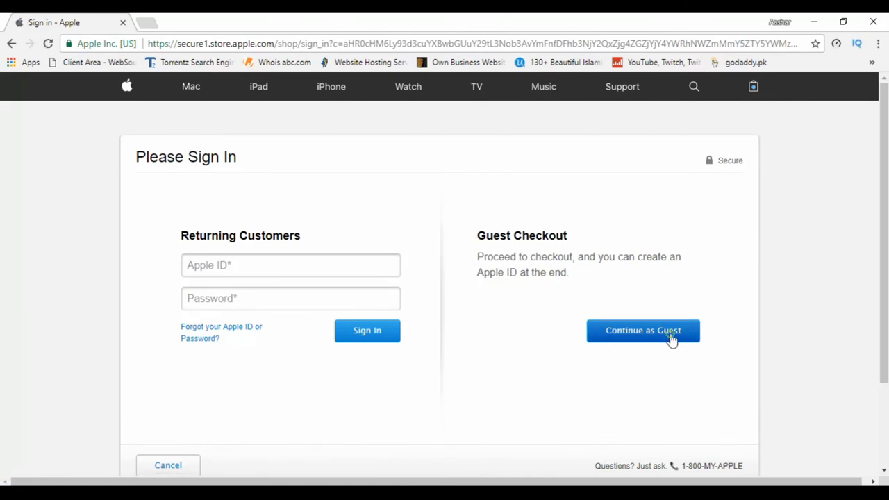
left_click(641, 330)
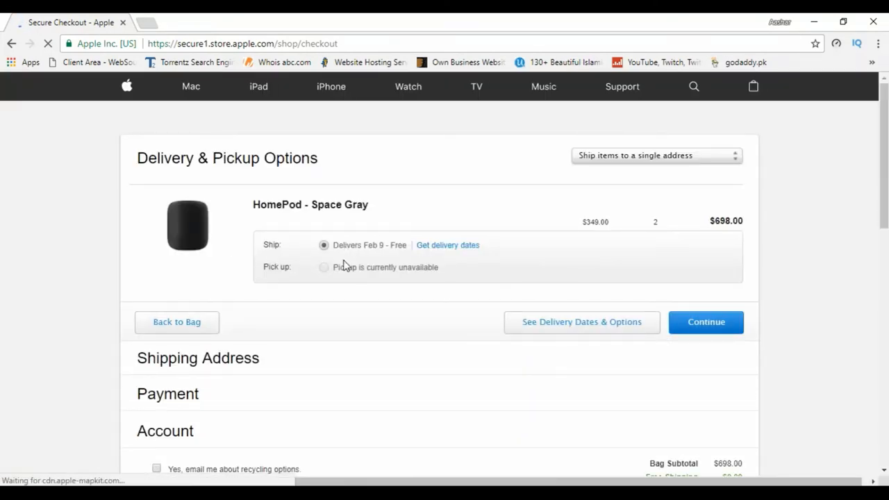
mouse_move(347, 290)
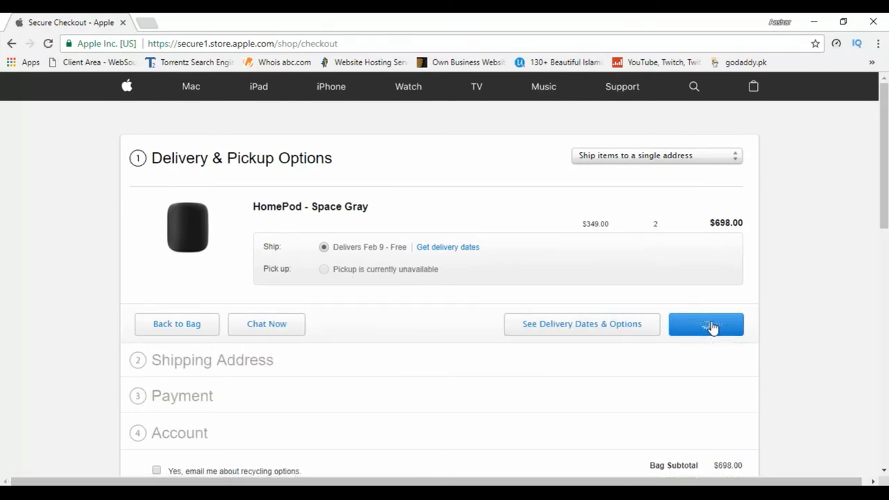
left_click(705, 323)
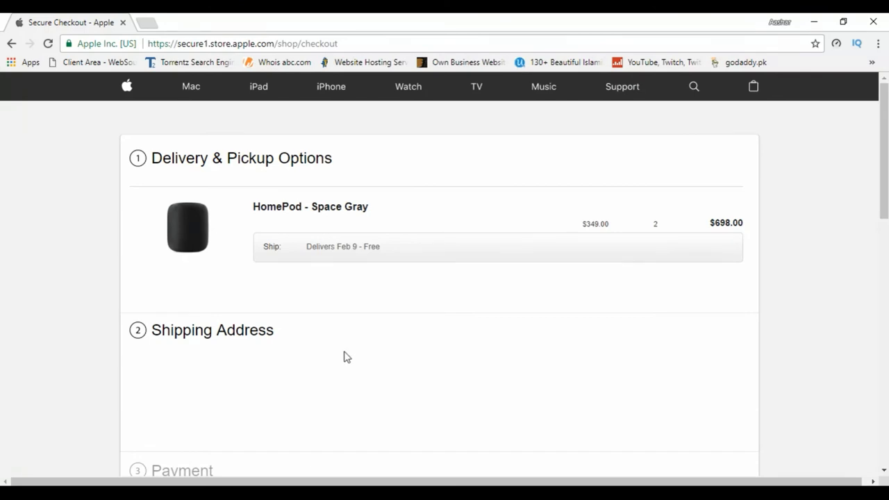
mouse_move(321, 316)
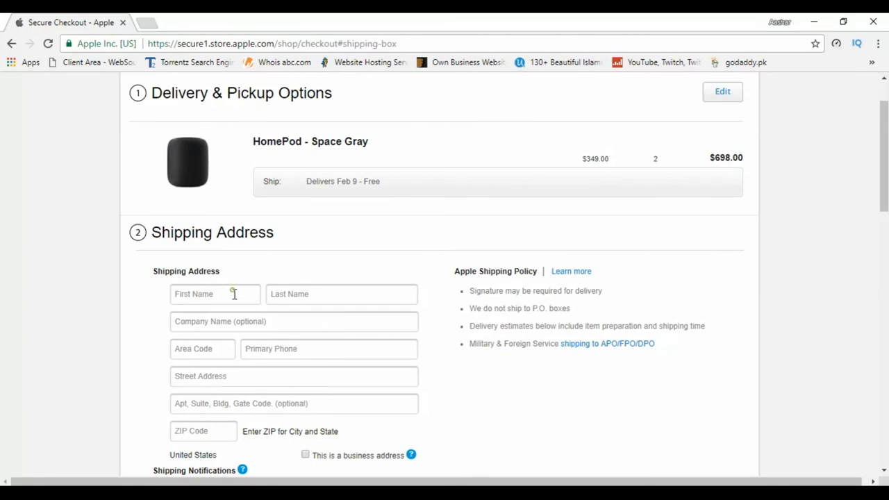
Enter first name 'Aas' and last name 'har', then begin the company name with 'TH'.
left_click(213, 294)
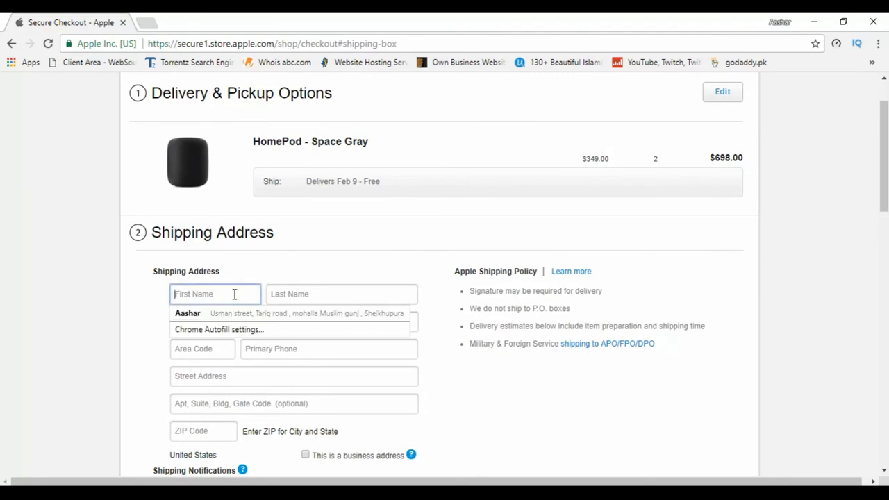
type("Aas")
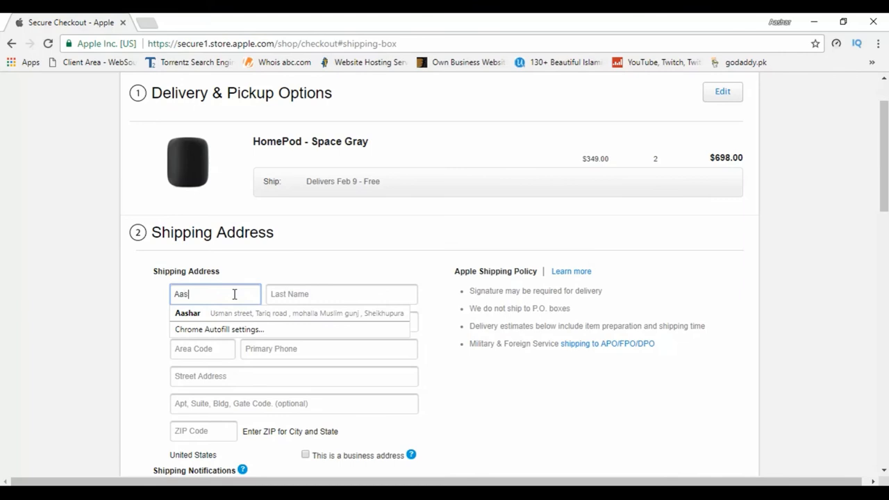
type("har")
left_click(342, 293)
type("Wahla")
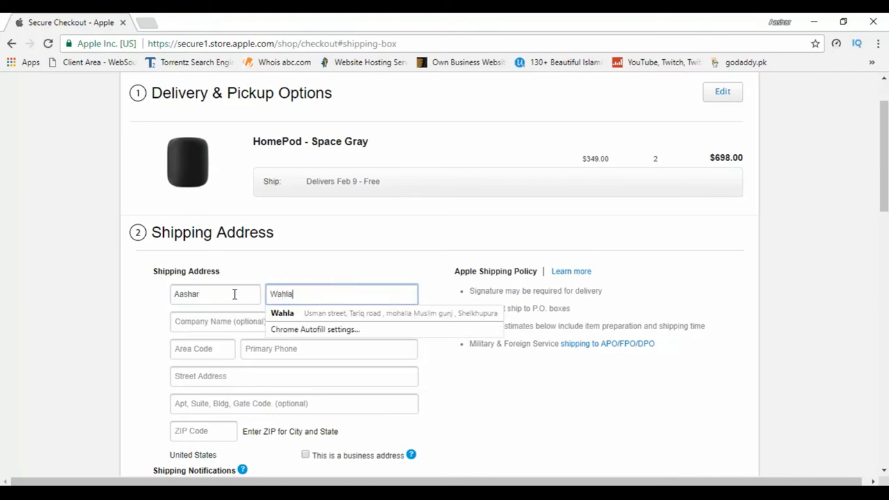
left_click(293, 321)
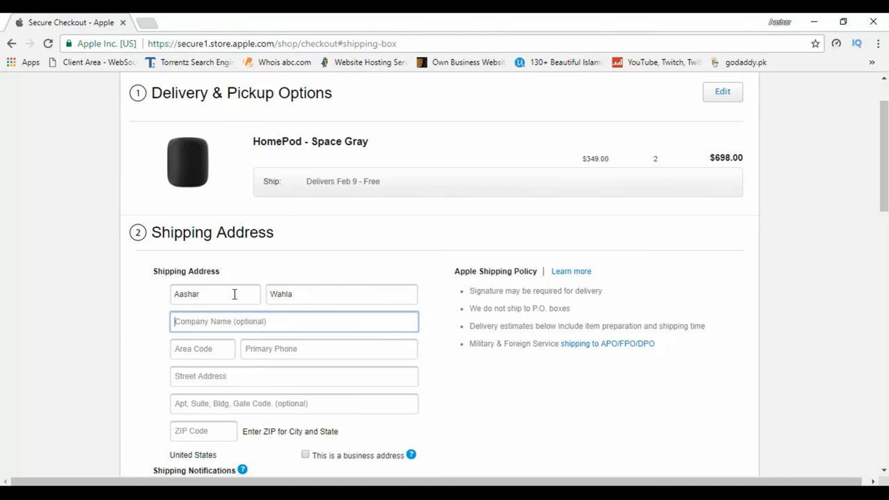
left_click(293, 321)
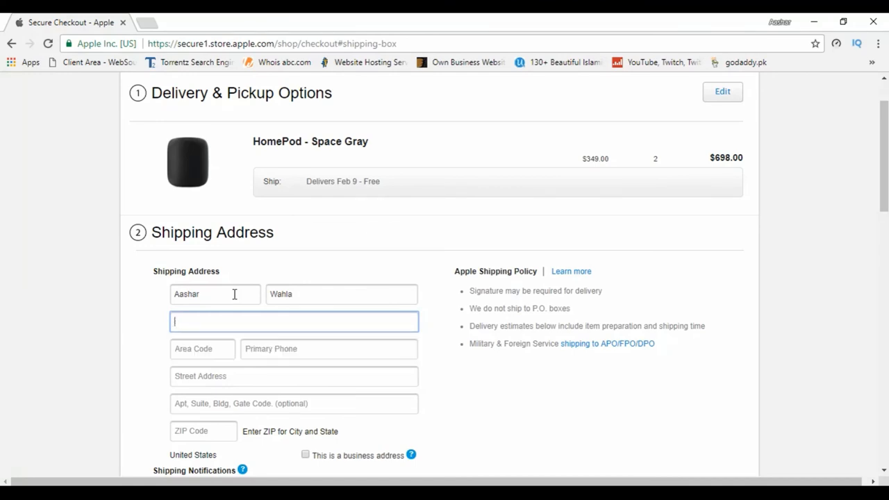
type("TH")
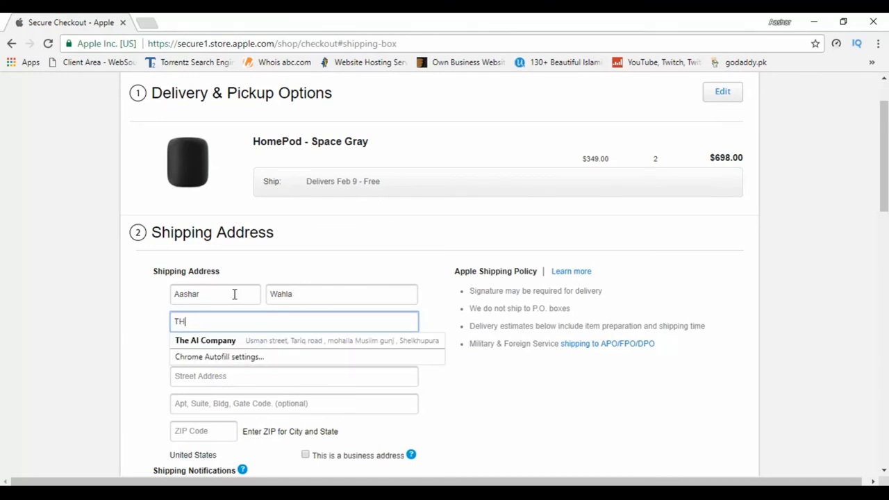